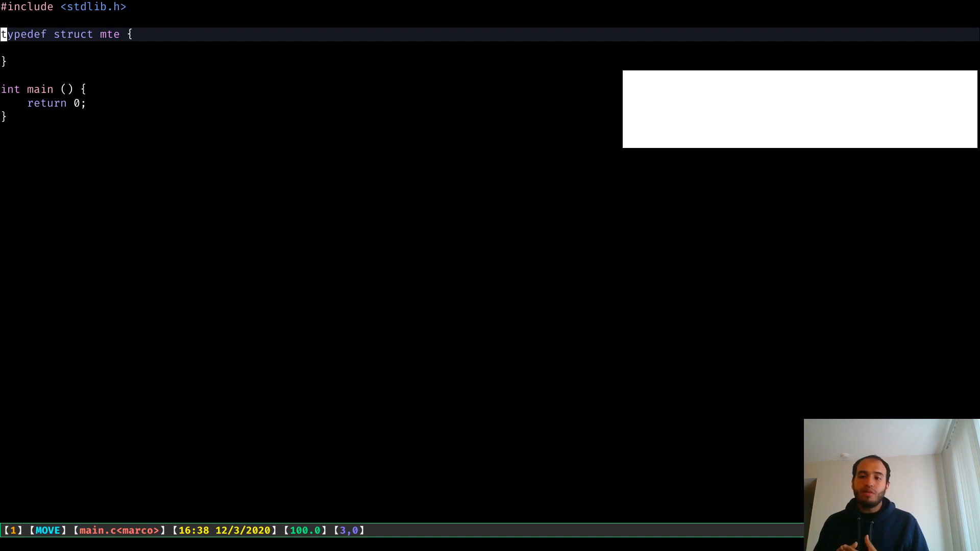
- Split the frame into several windows and open main.cpp in the two lower-right windows
{"action": "key", "text": "j"}
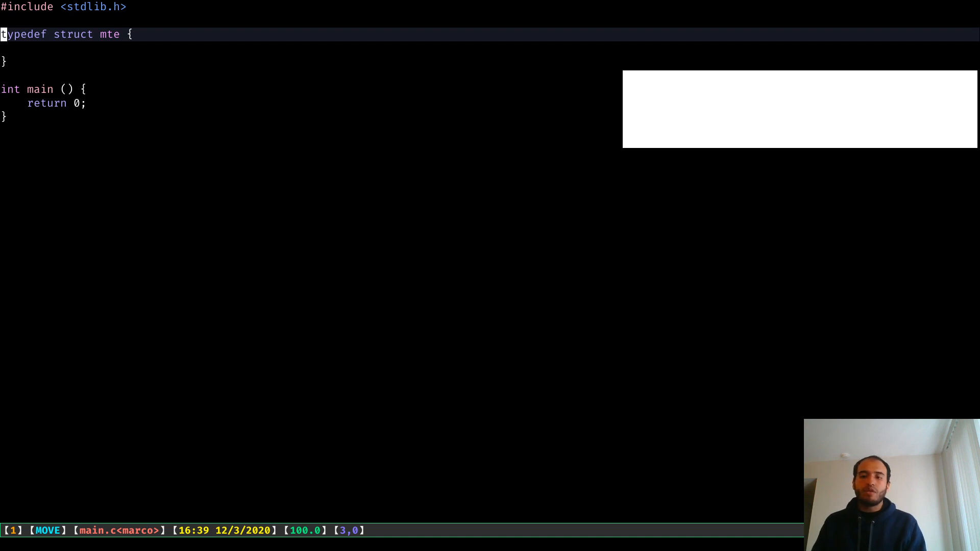
{"action": "key", "text": "ctrl+x"}
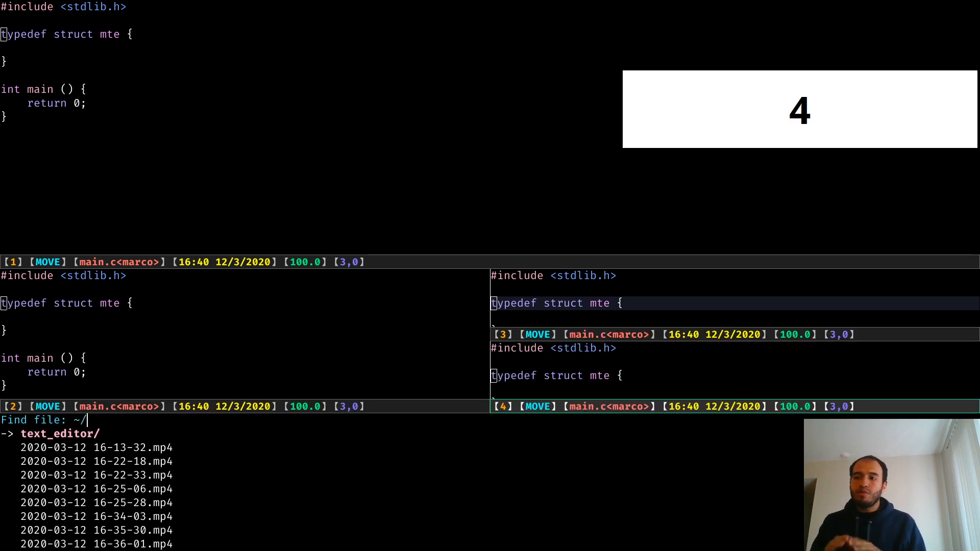
{"action": "type", "text": "main.c"}
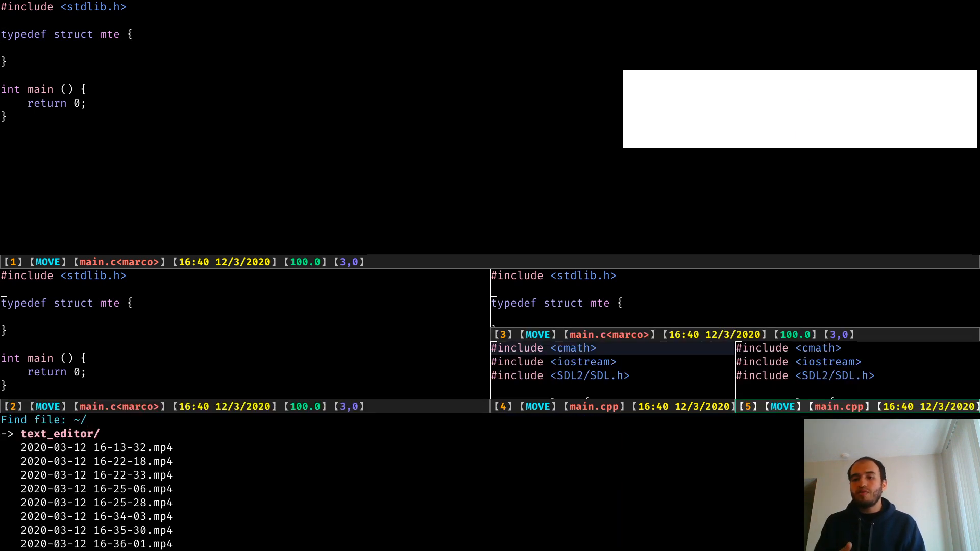
{"action": "type", "text": "main"}
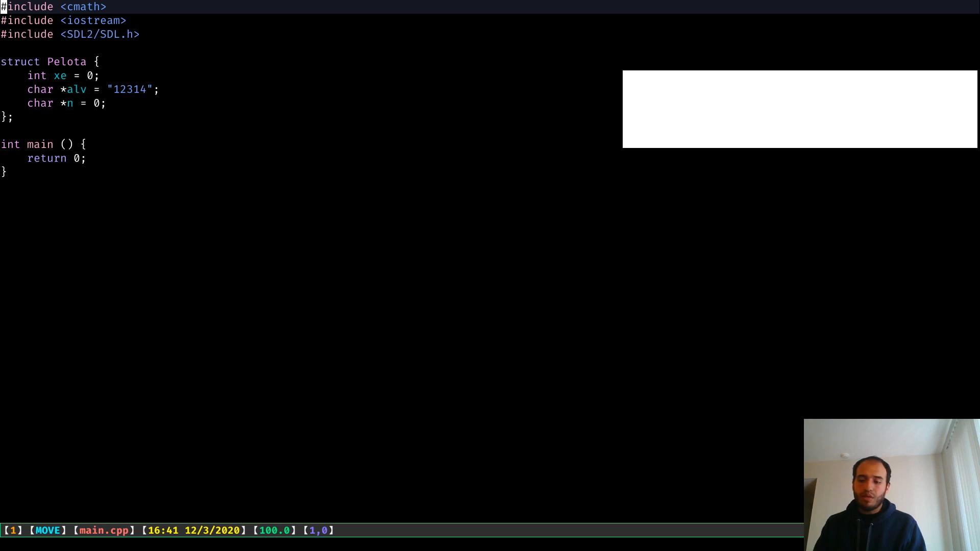
{"action": "type", "text": "u12"}
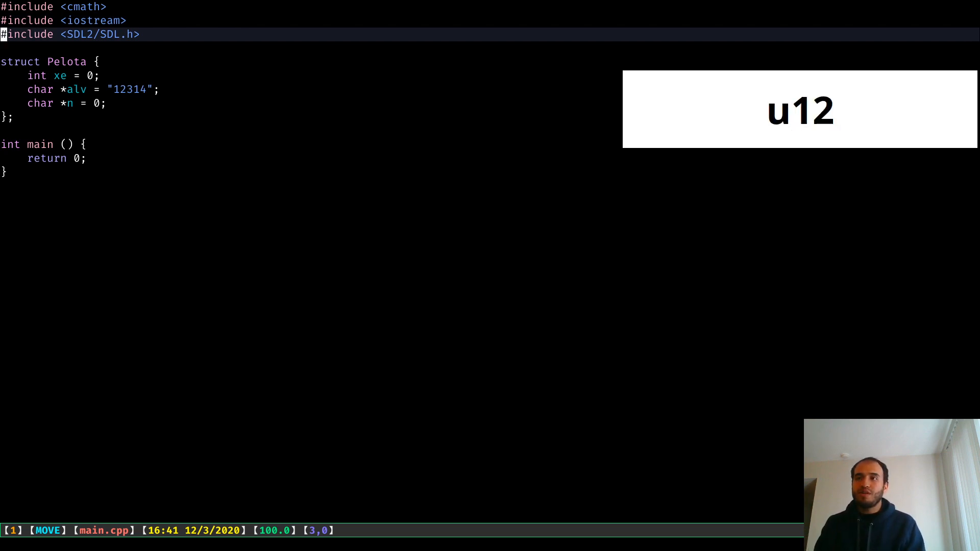
{"action": "key", "text": "ctrl+p"}
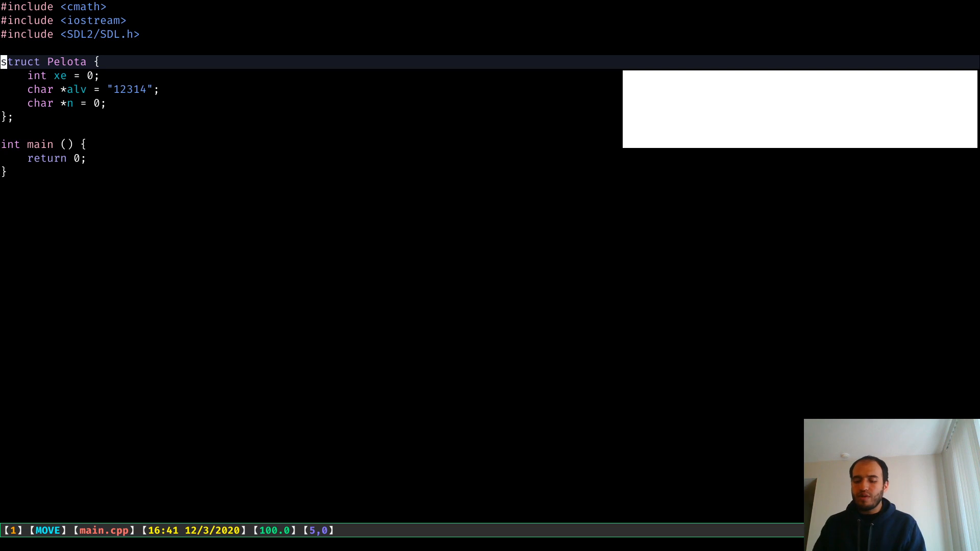
{"action": "key", "text": "ctrl+u"}
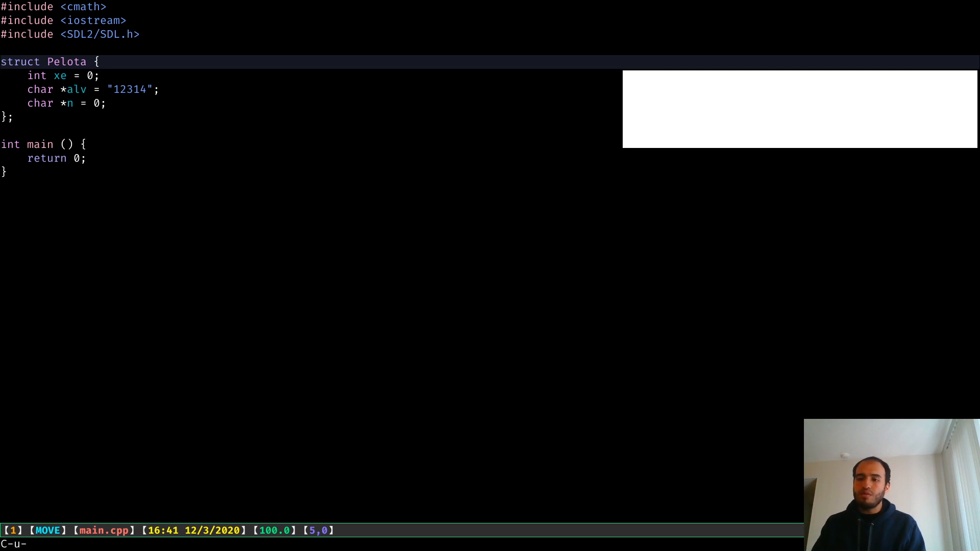
{"action": "type", "text": "2"}
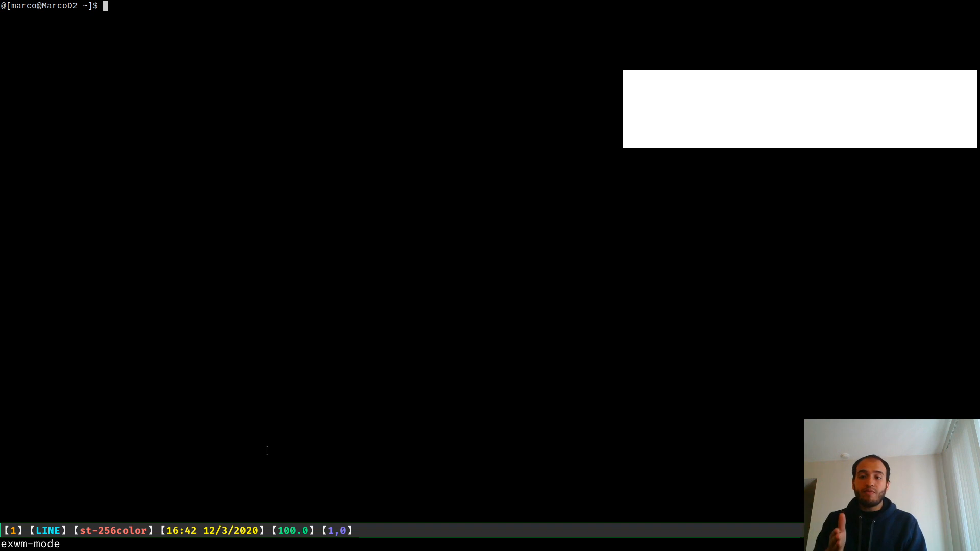
- Switch the st terminal to char mode and type 'alksndlkansldkn' at the shell prompt
{"action": "key", "text": "Alt+x"}
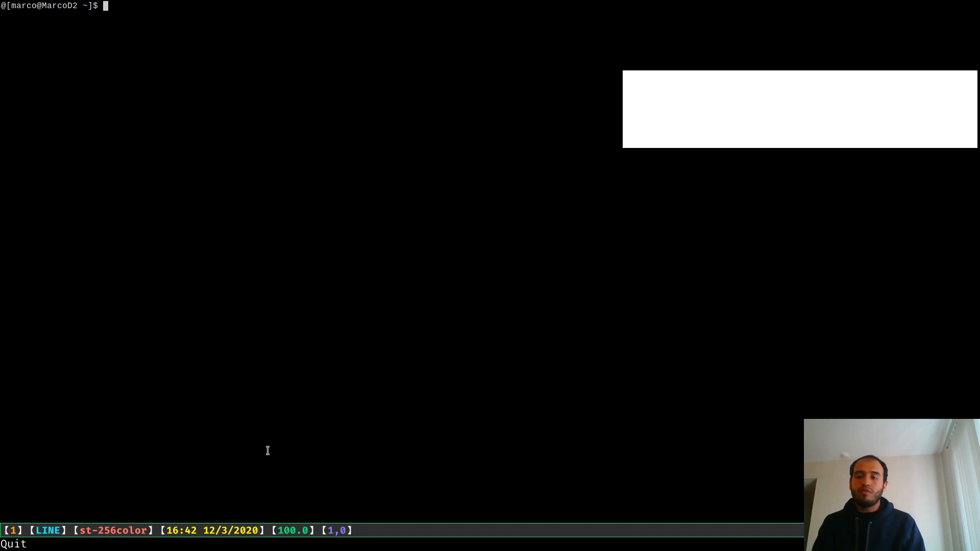
{"action": "type", "text": "alksndlkansldkn"}
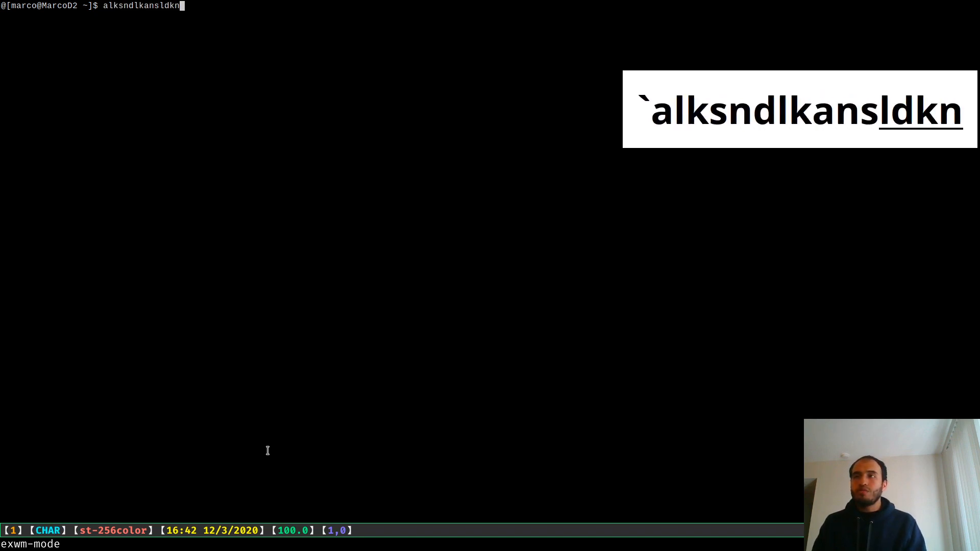